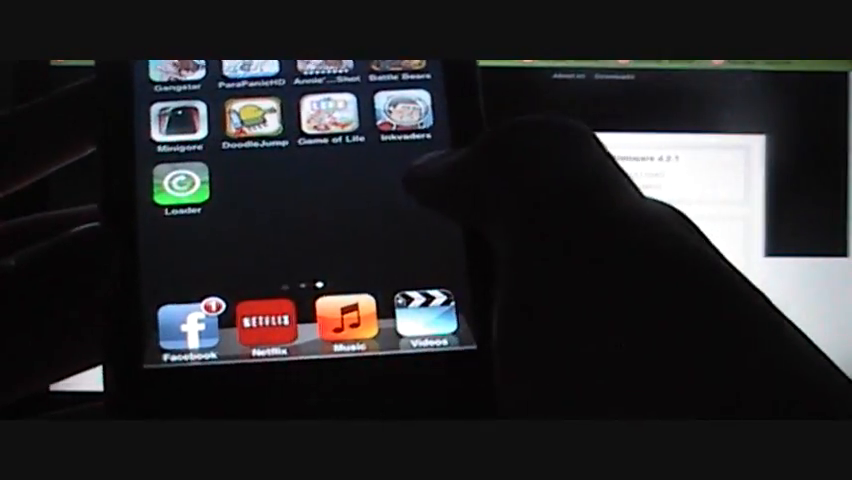
Step: Launch Loader and start the Cydia installation onto the iPod
click(177, 185)
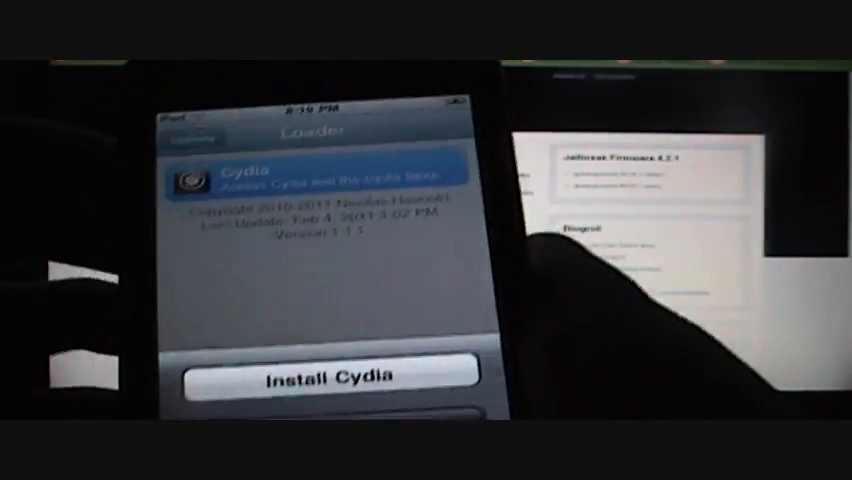
click(322, 379)
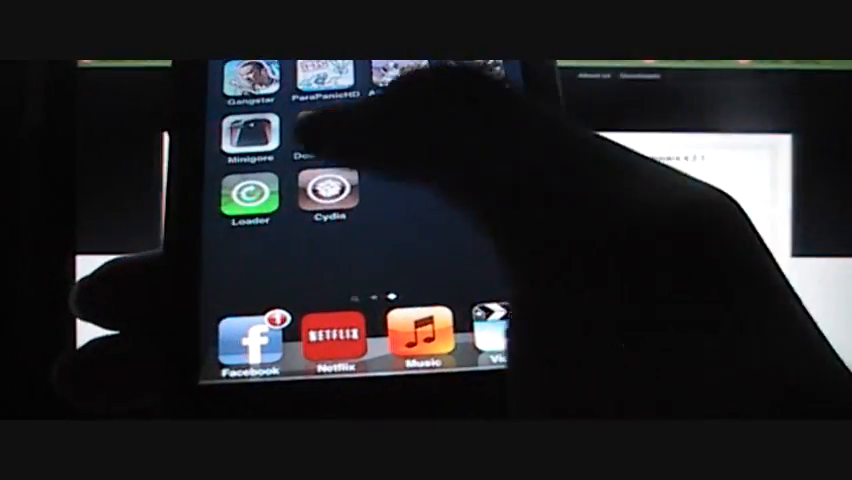
Step: Launch the newly installed Cydia and choose User on the Who Are You? screen
click(322, 200)
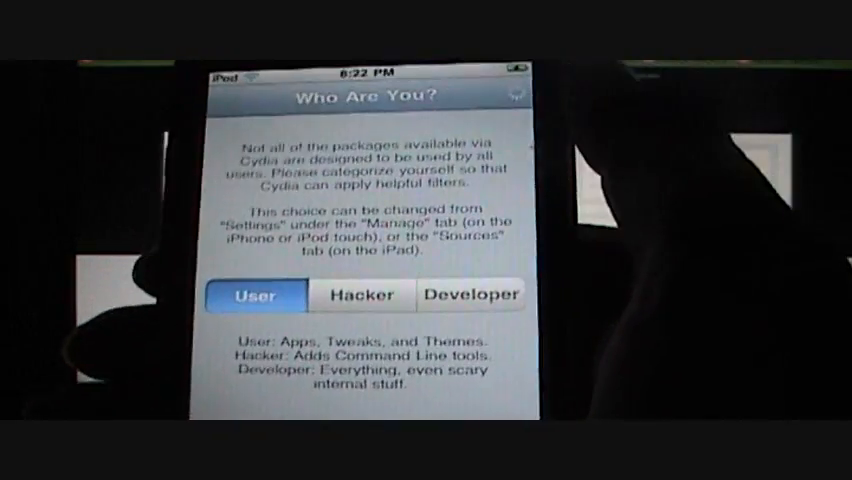
click(258, 295)
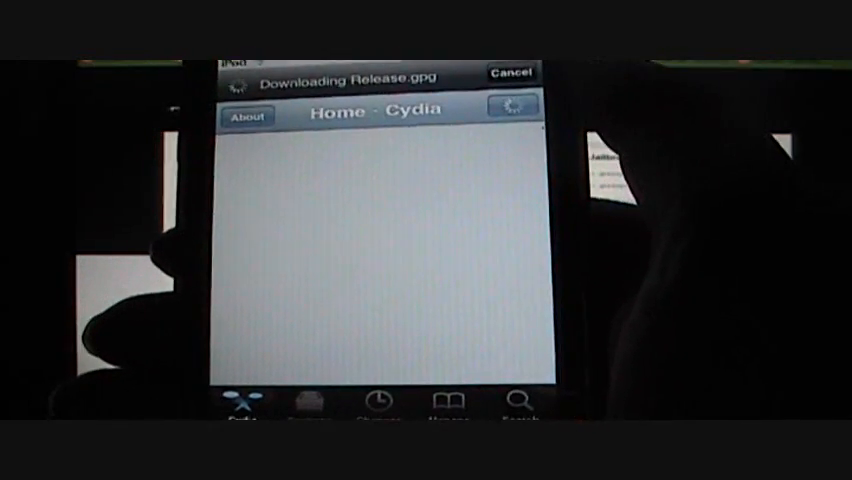